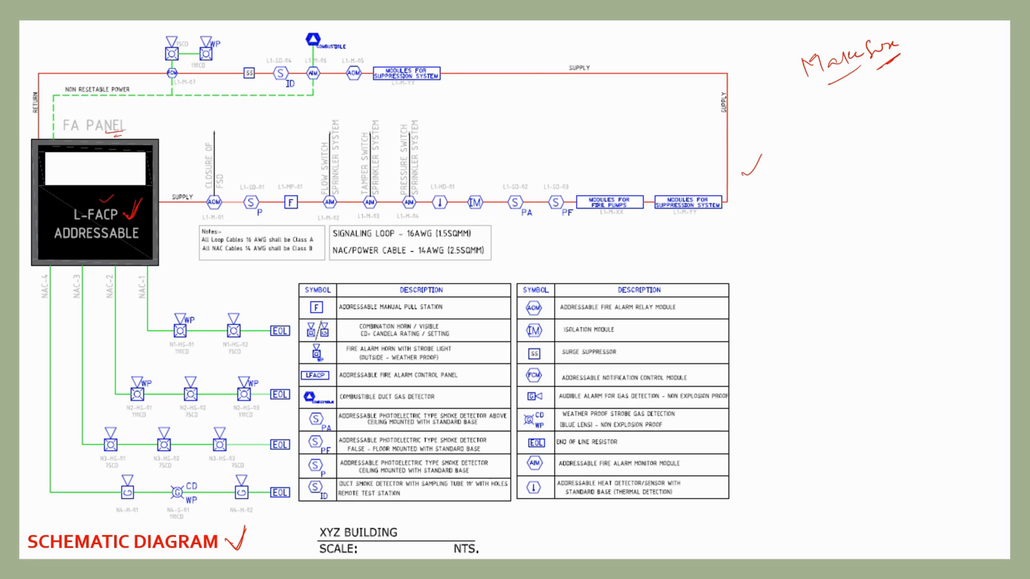
- Draw a red tick beside a legend entry on the riser diagram
drag(131, 131, 168, 123)
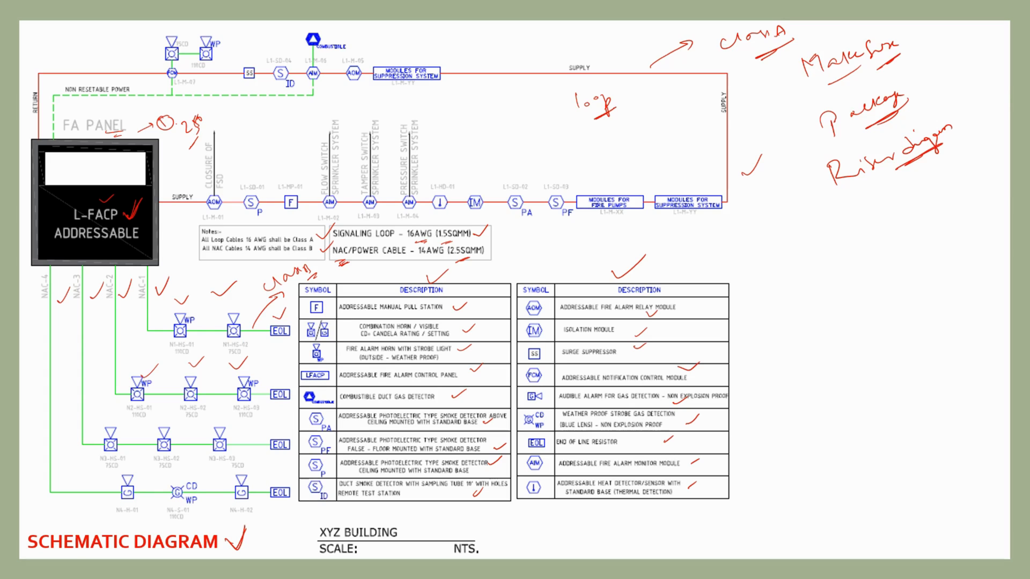
- Handwrite a 'Wiring Panel' note in red below the existing right-margin notes
text(Wm)
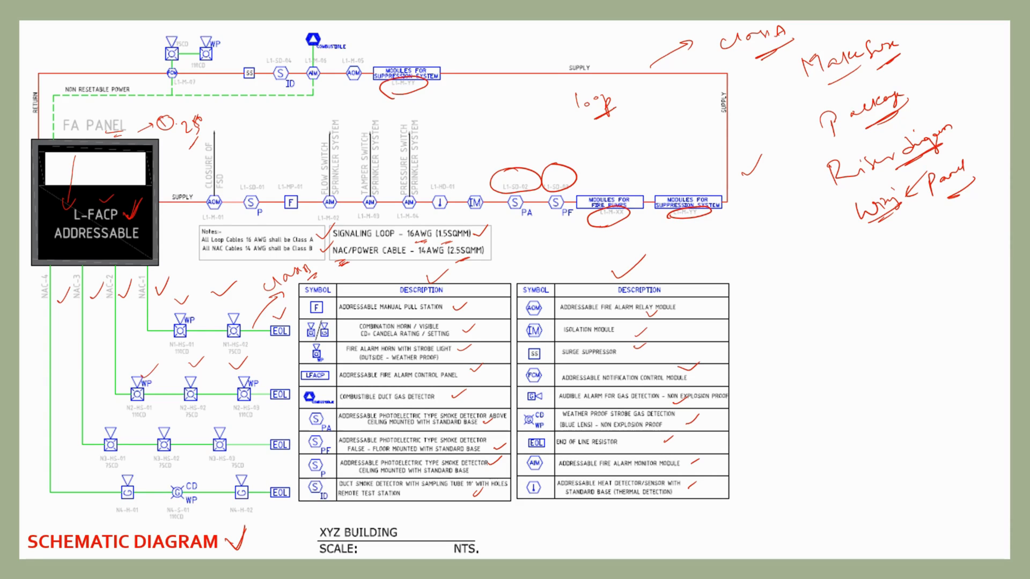
- Circle the device address tag beside the upper suppression-system module in red
drag(328, 62, 359, 62)
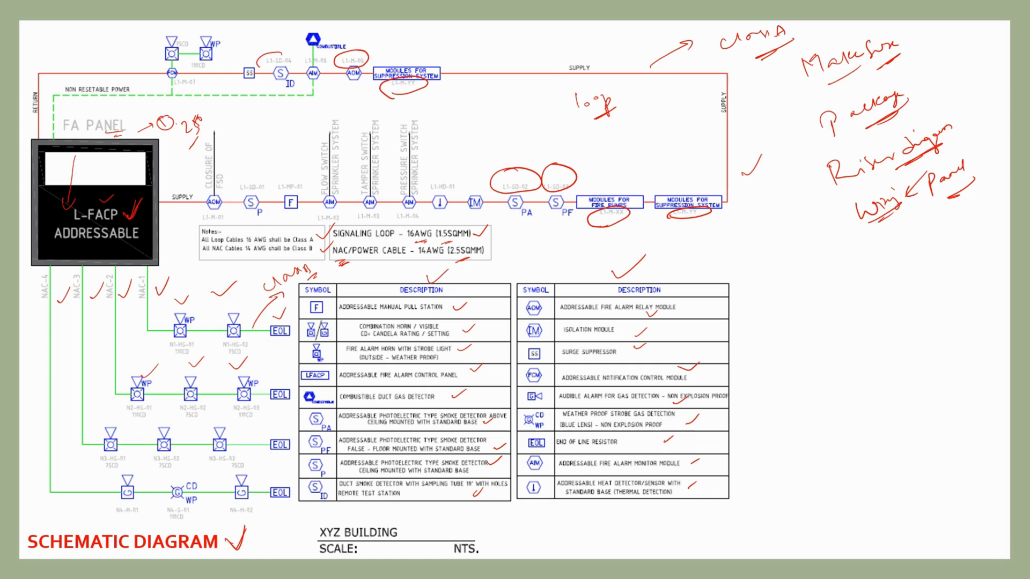